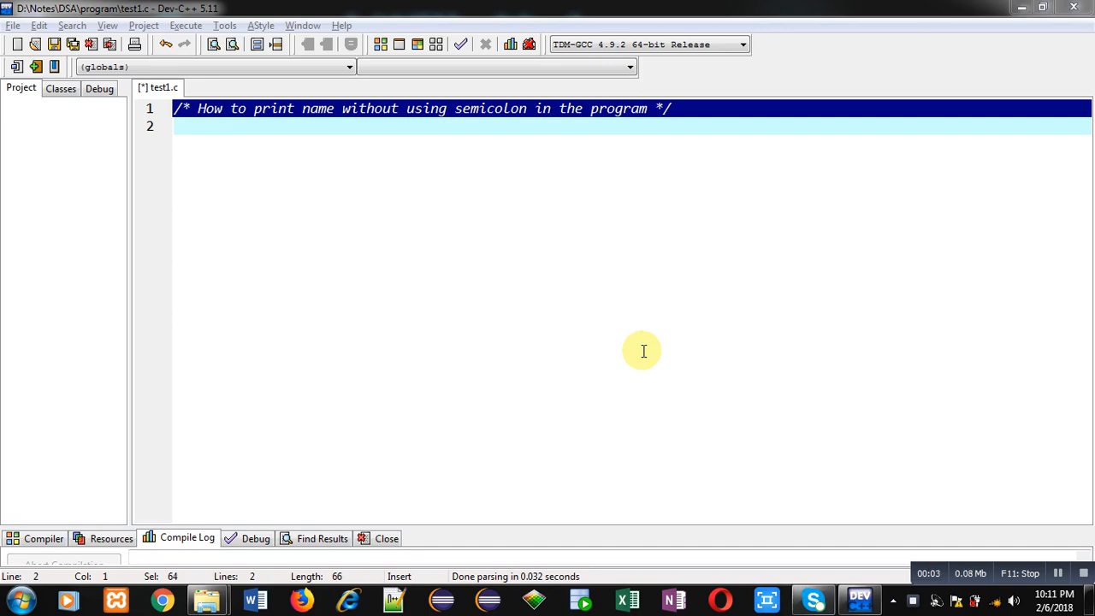
pyautogui.moveTo(260, 139)
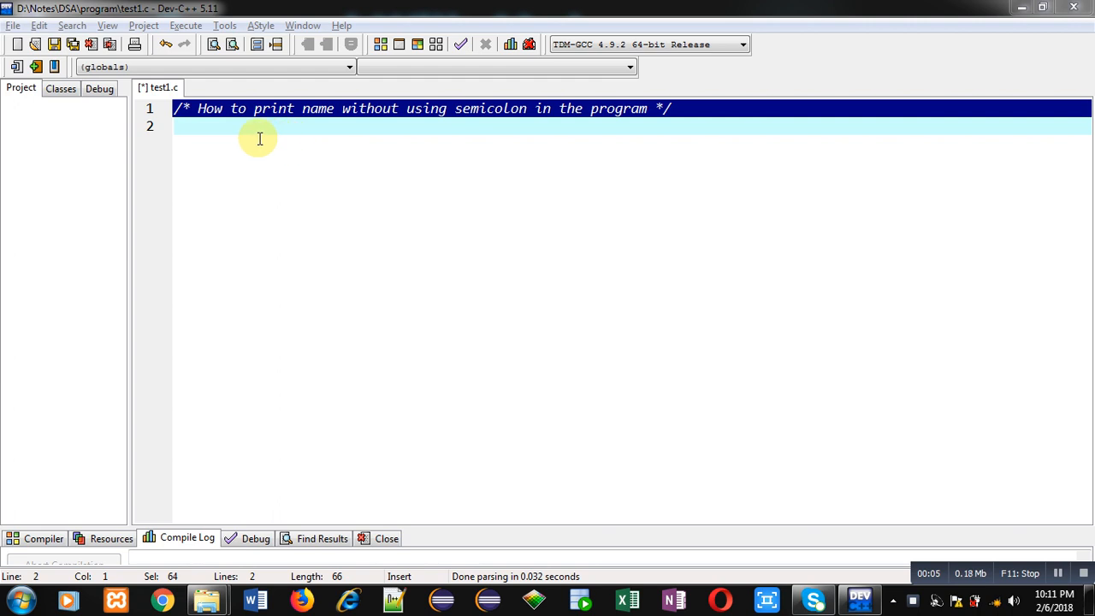
pyautogui.moveTo(383, 122)
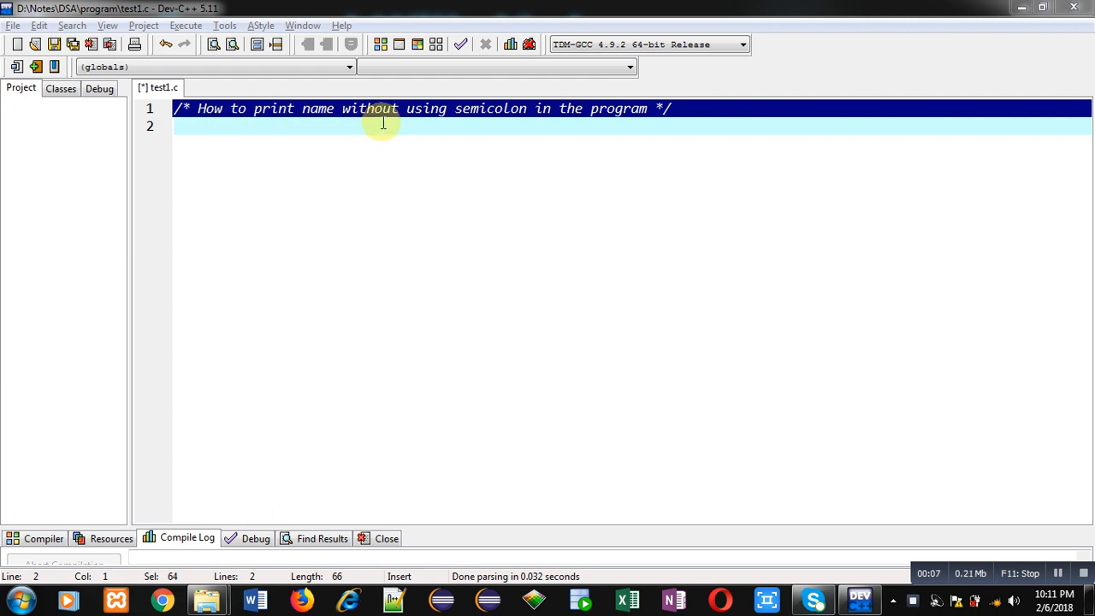
pyautogui.moveTo(679, 128)
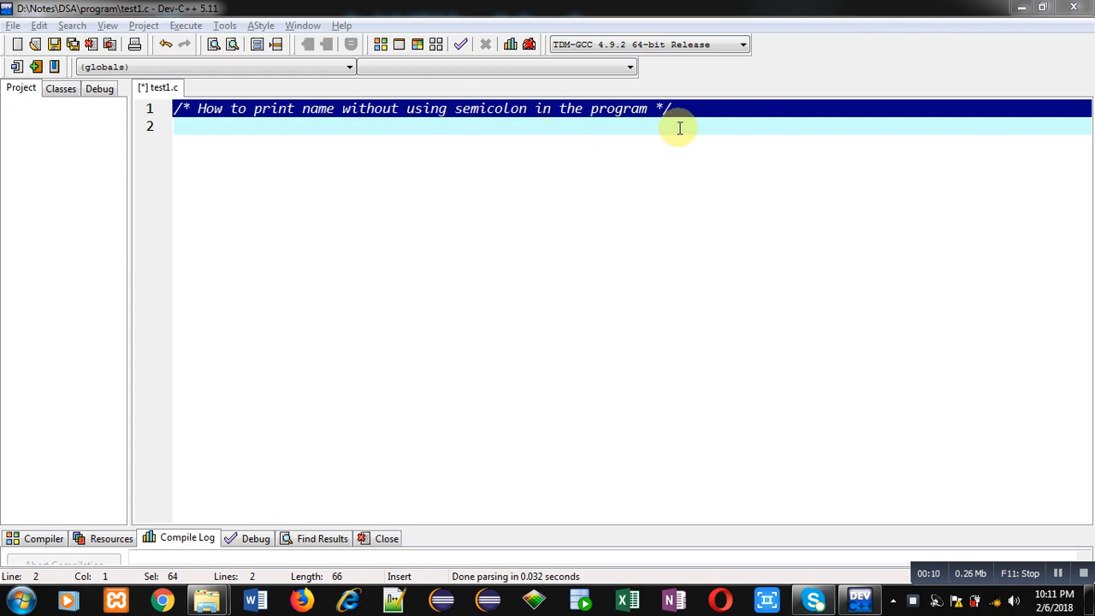
pyautogui.moveTo(547, 168)
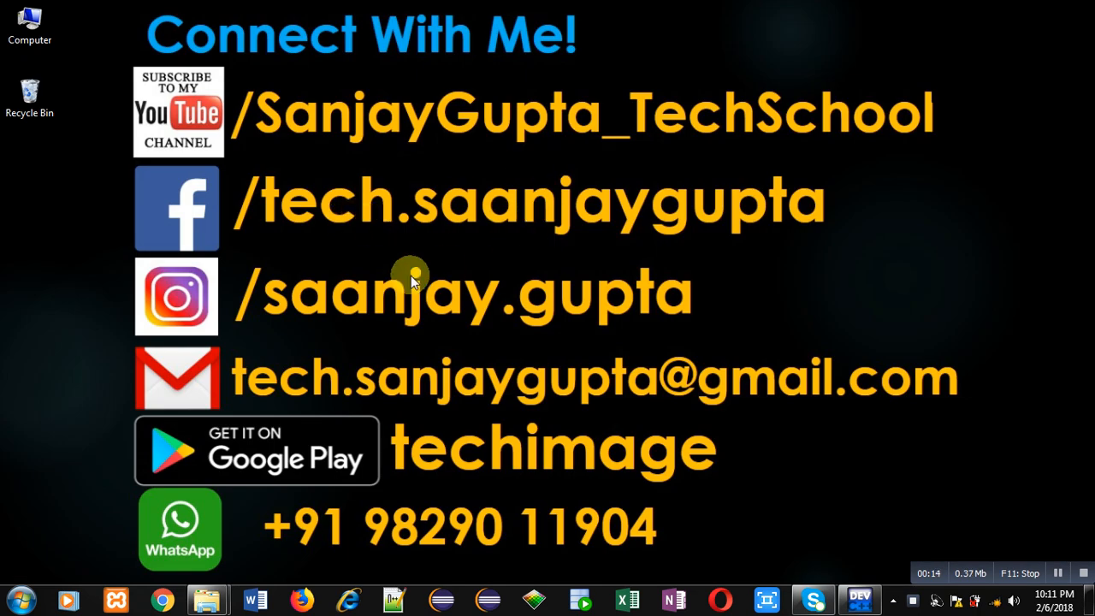
pyautogui.moveTo(243, 161)
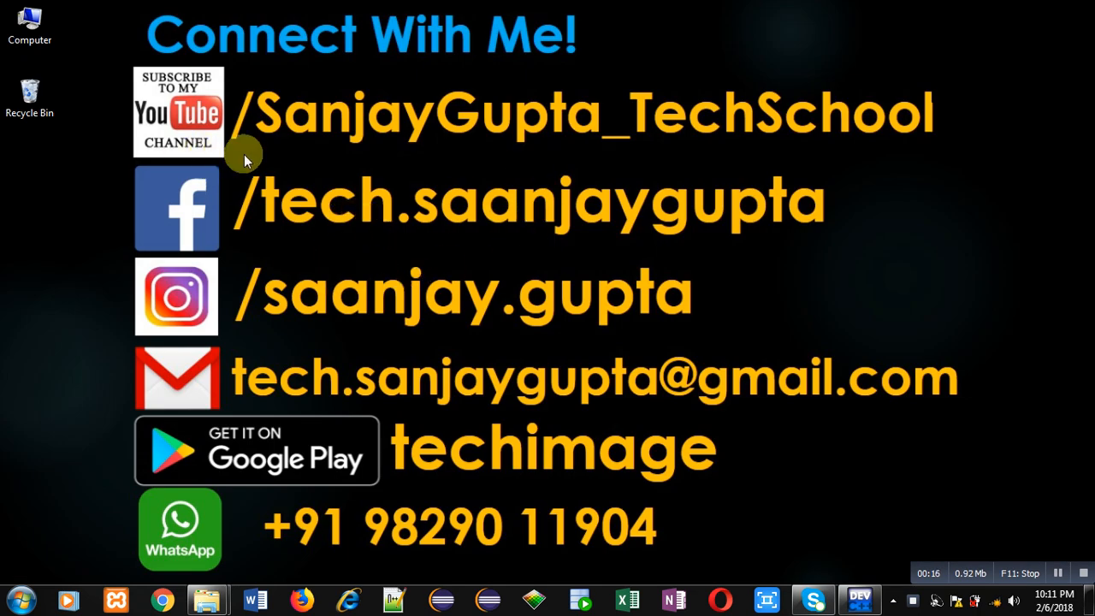
pyautogui.moveTo(255, 152)
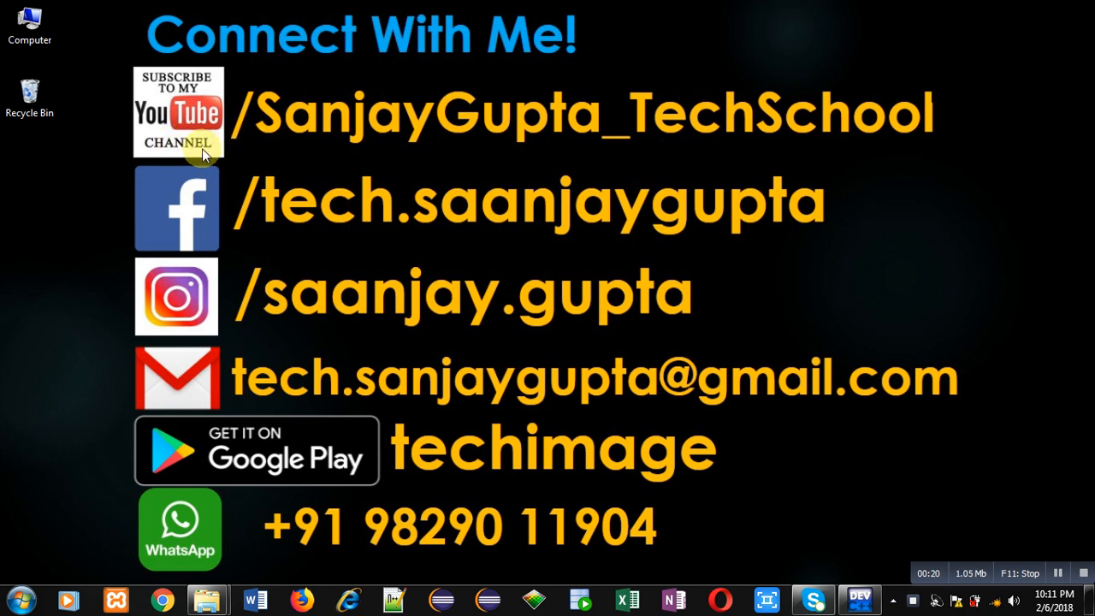
pyautogui.moveTo(554, 145)
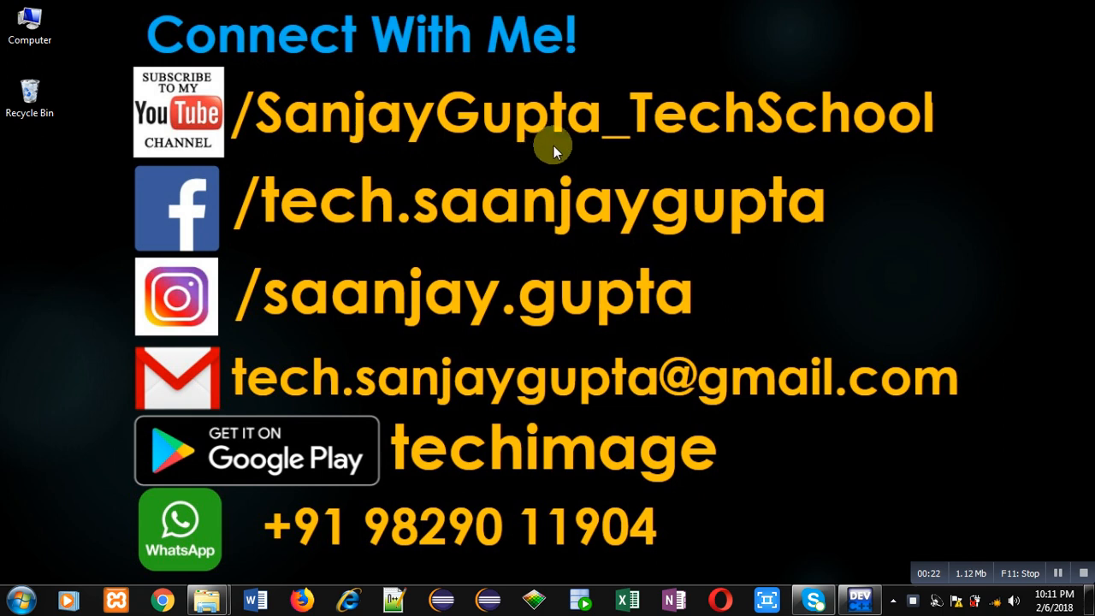
pyautogui.moveTo(413, 492)
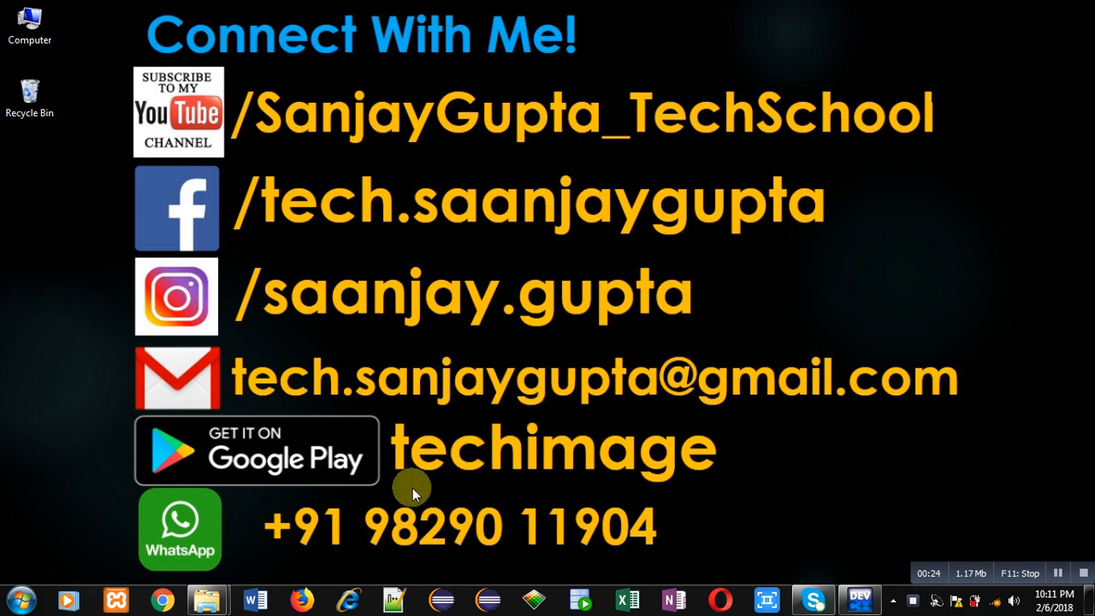
pyautogui.moveTo(516, 493)
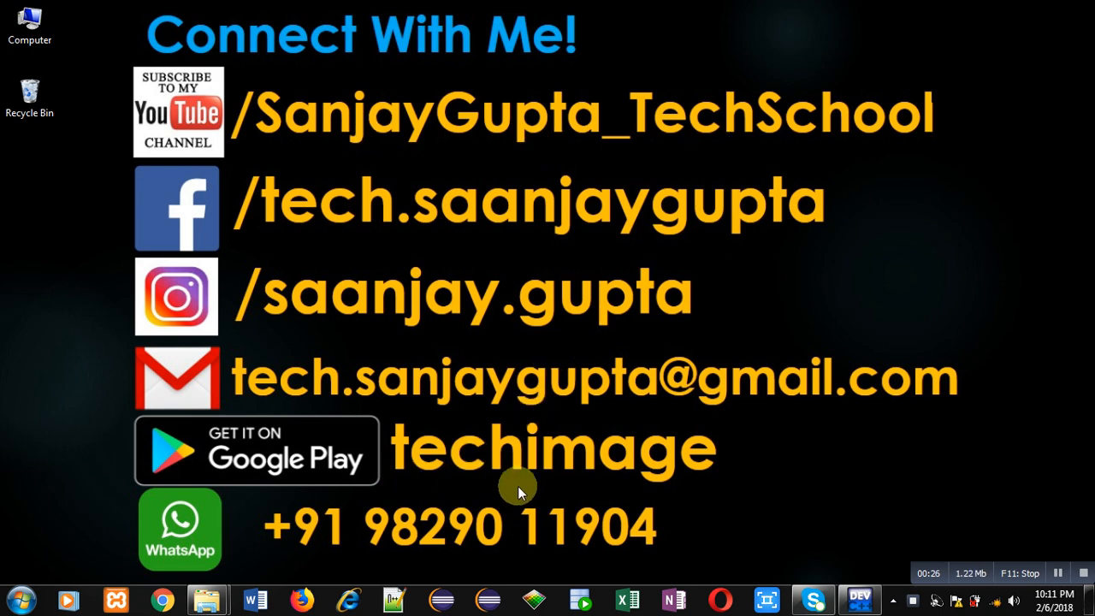
pyautogui.moveTo(614, 505)
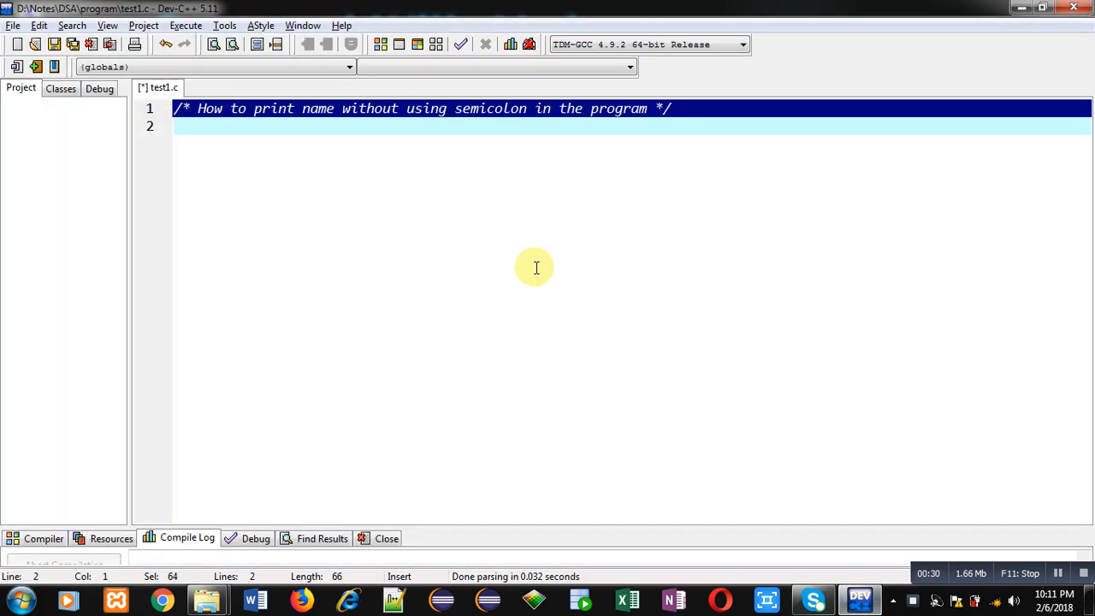
# Write #include<stdio.h> and an empty int main() body with braces on line 2
pyautogui.click(188, 126)
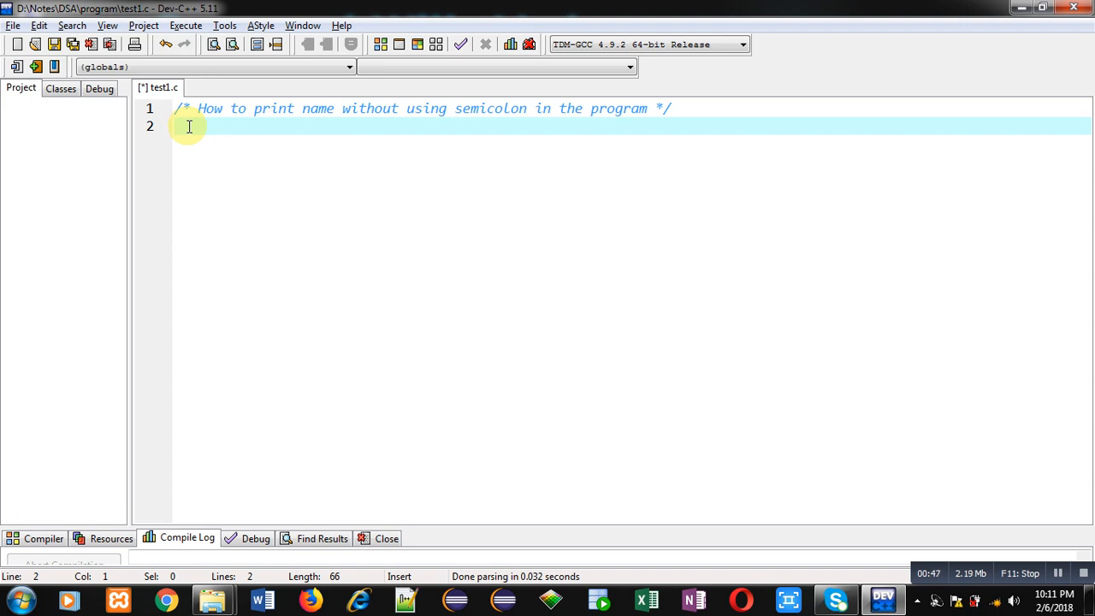
pyautogui.write('#include')
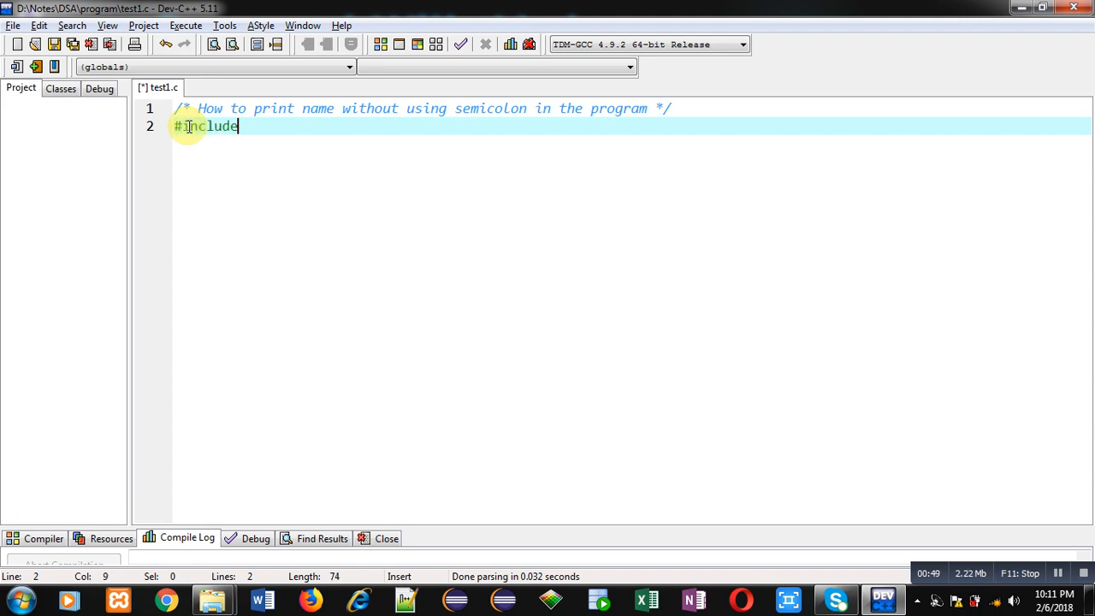
pyautogui.write('<stdio.>')
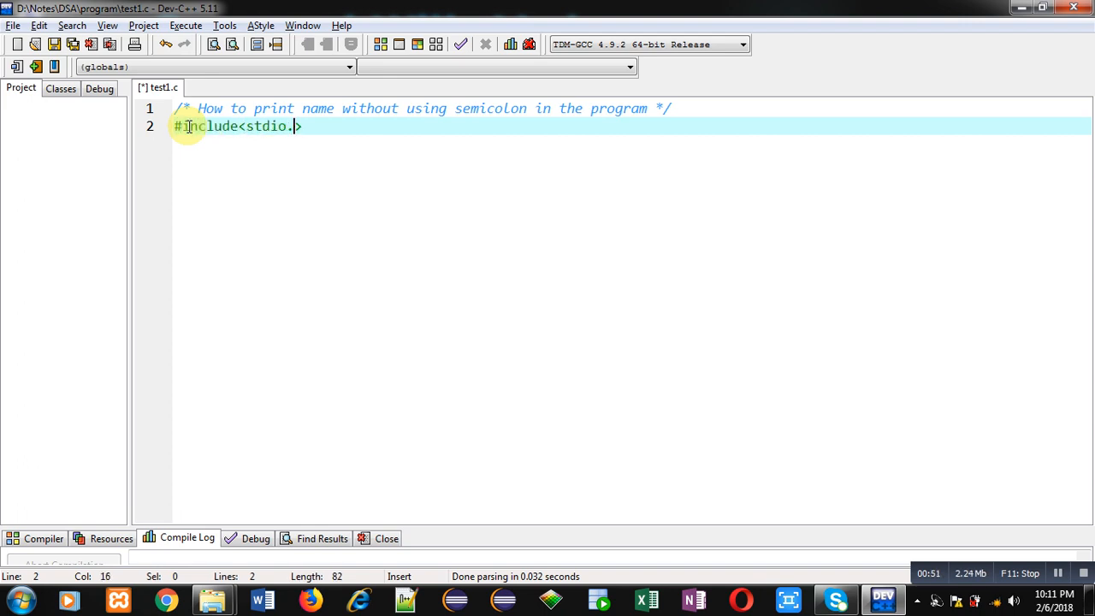
pyautogui.write('h>')
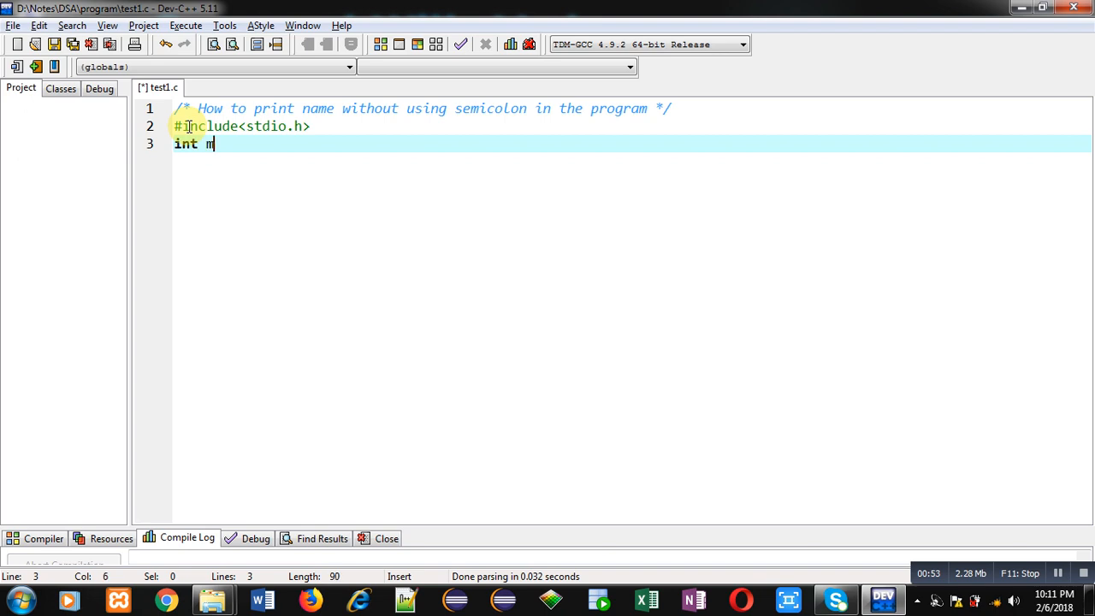
pyautogui.write('ain()')
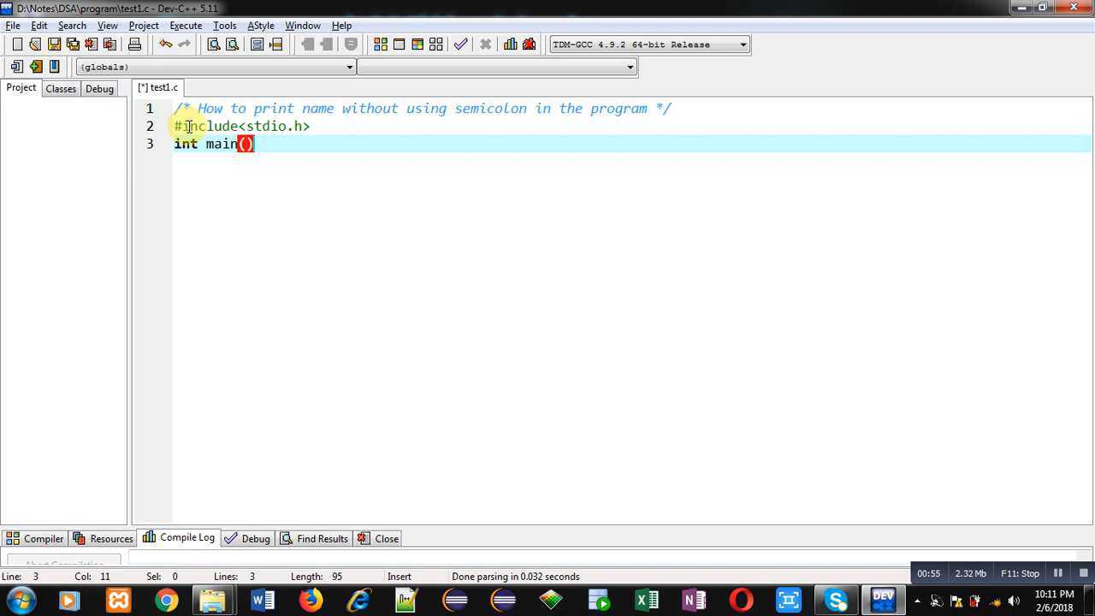
pyautogui.write('{')
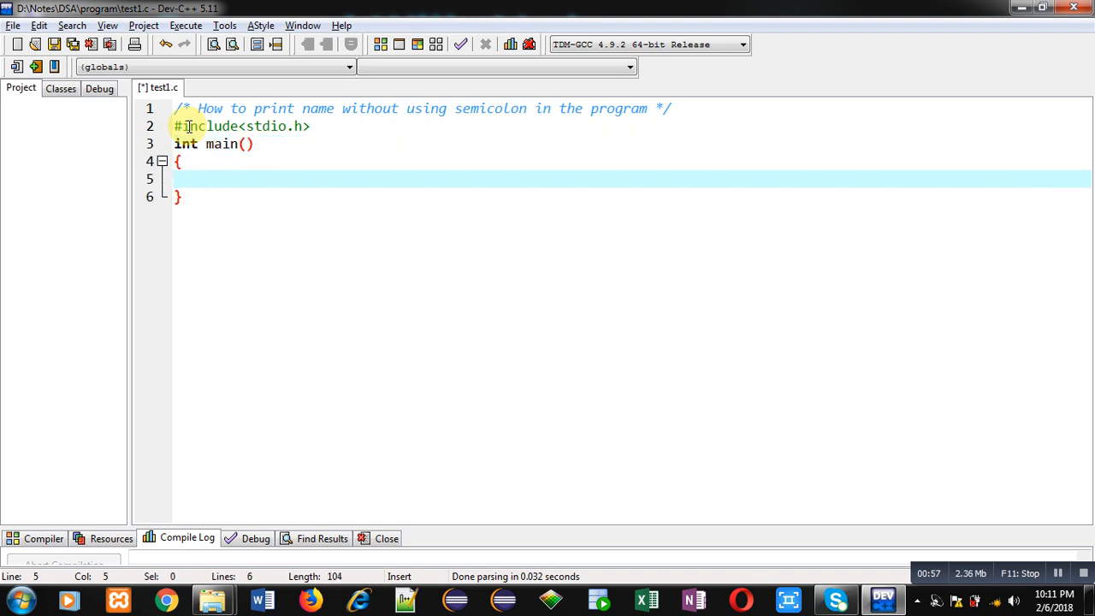
pyautogui.moveTo(382, 163)
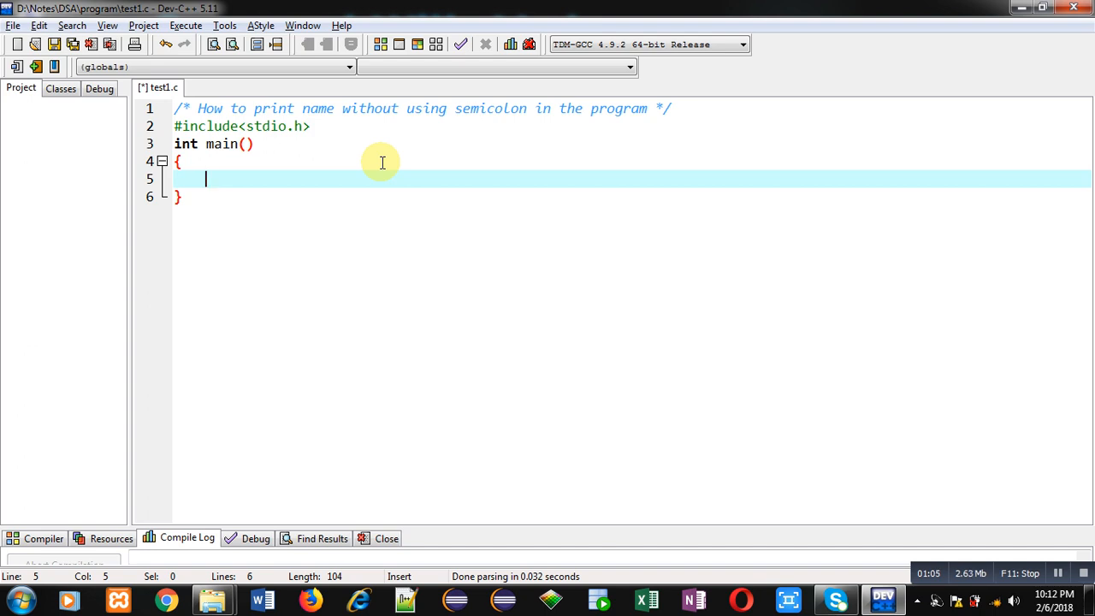
# Write printf("Sanjay Gupta") inside main without a trailing semicolon
pyautogui.write('printf(')
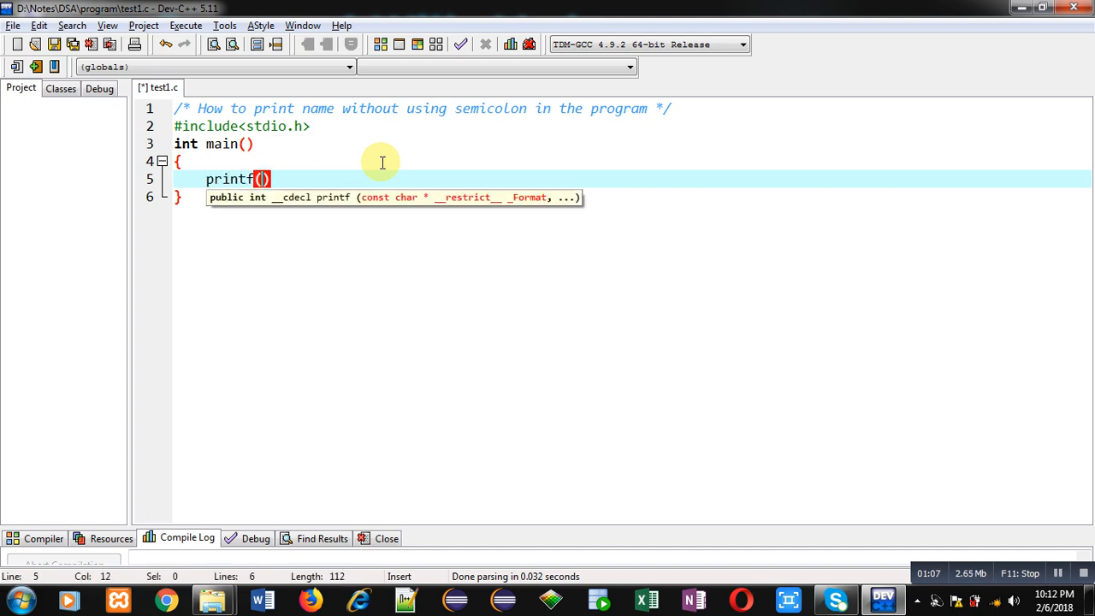
pyautogui.write('"Sanjay G"')
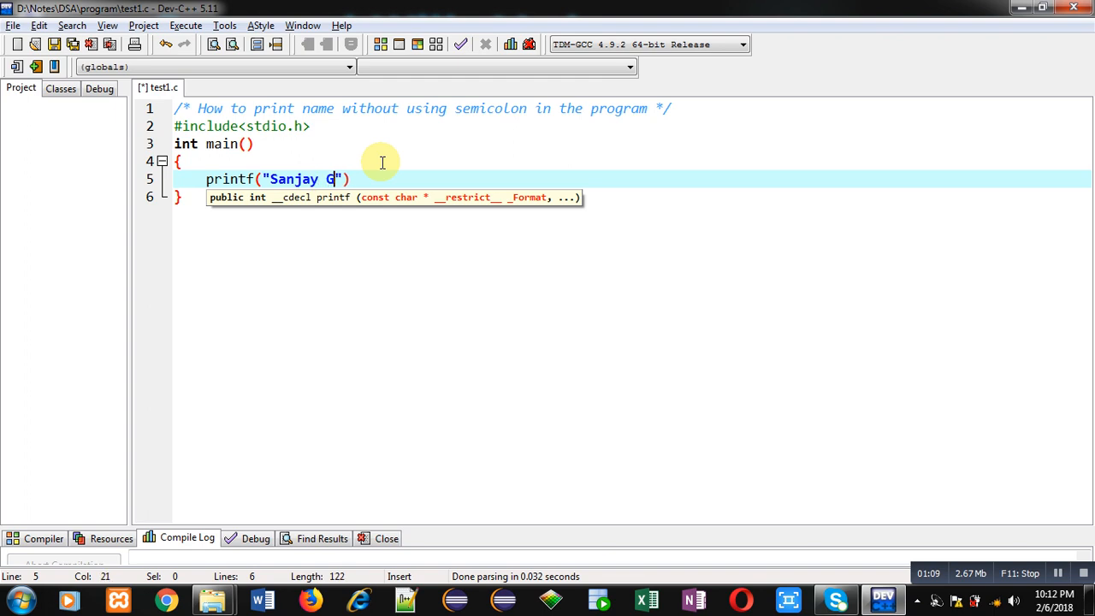
pyautogui.write('upta')
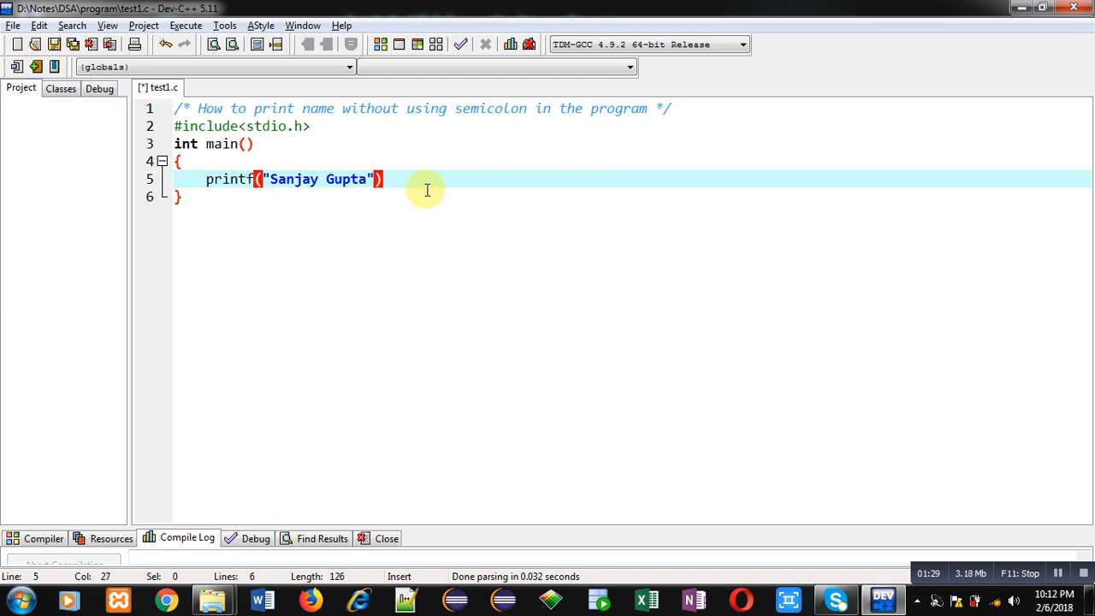
pyautogui.moveTo(207, 161)
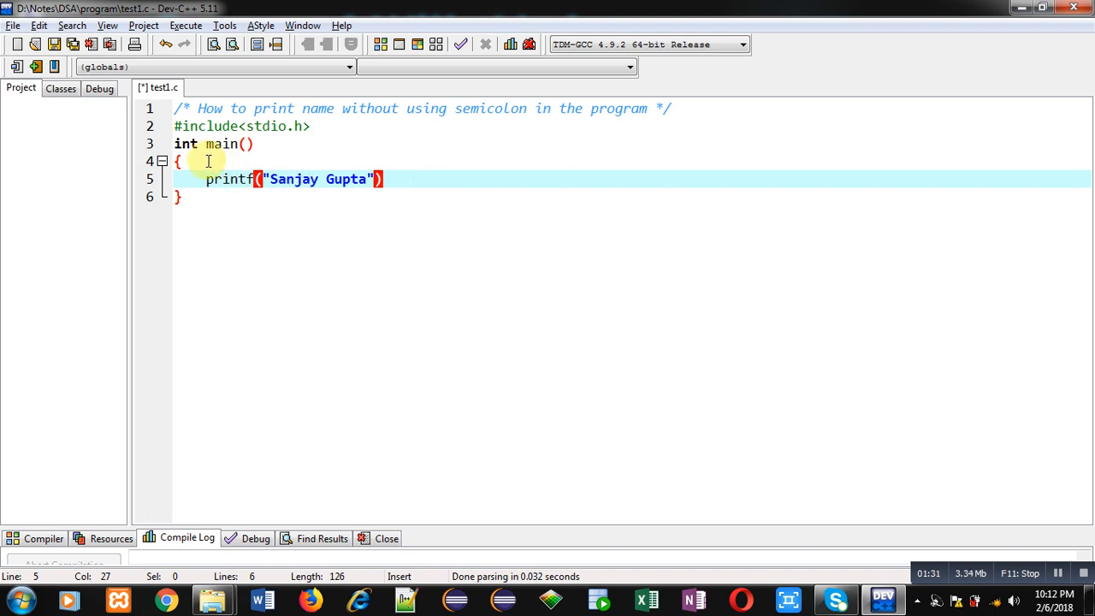
# Wrap the printf call as if(printf(...)) with an empty brace body
pyautogui.write('if')
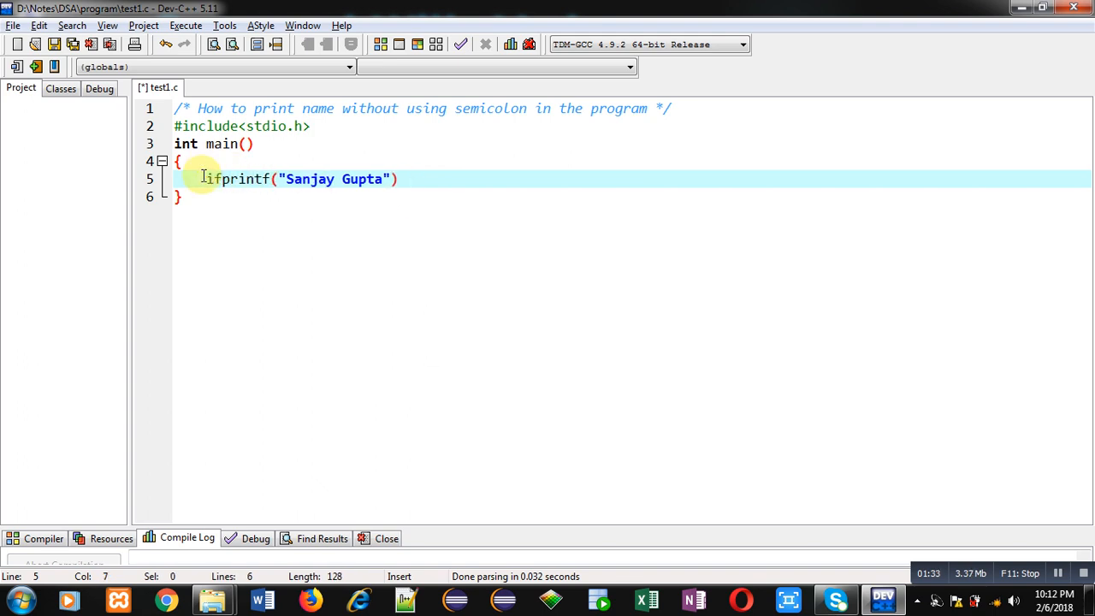
pyautogui.write('(')
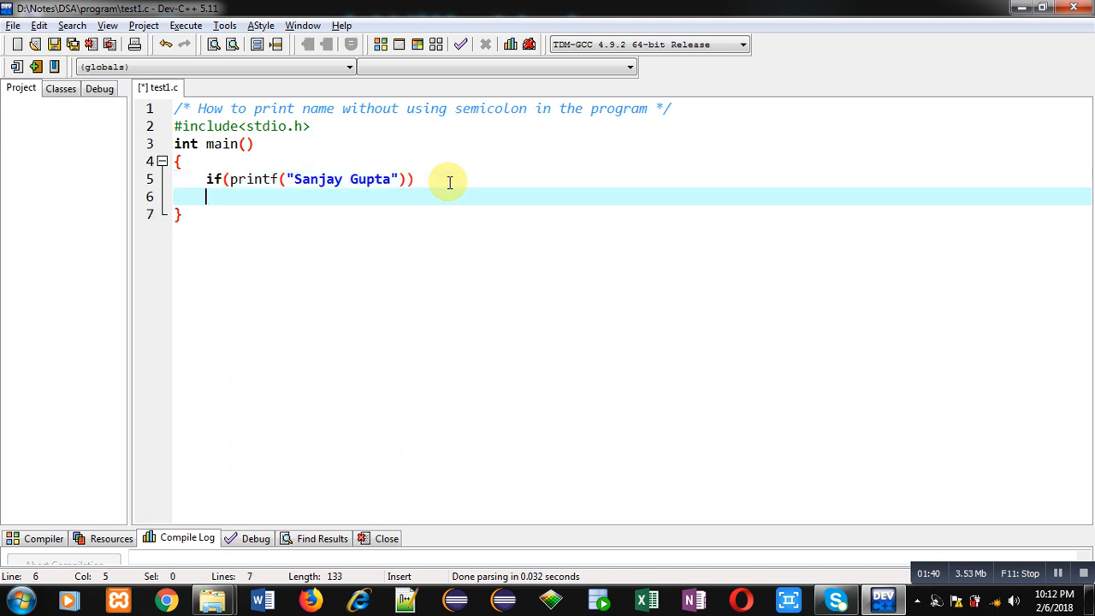
pyautogui.write('{')
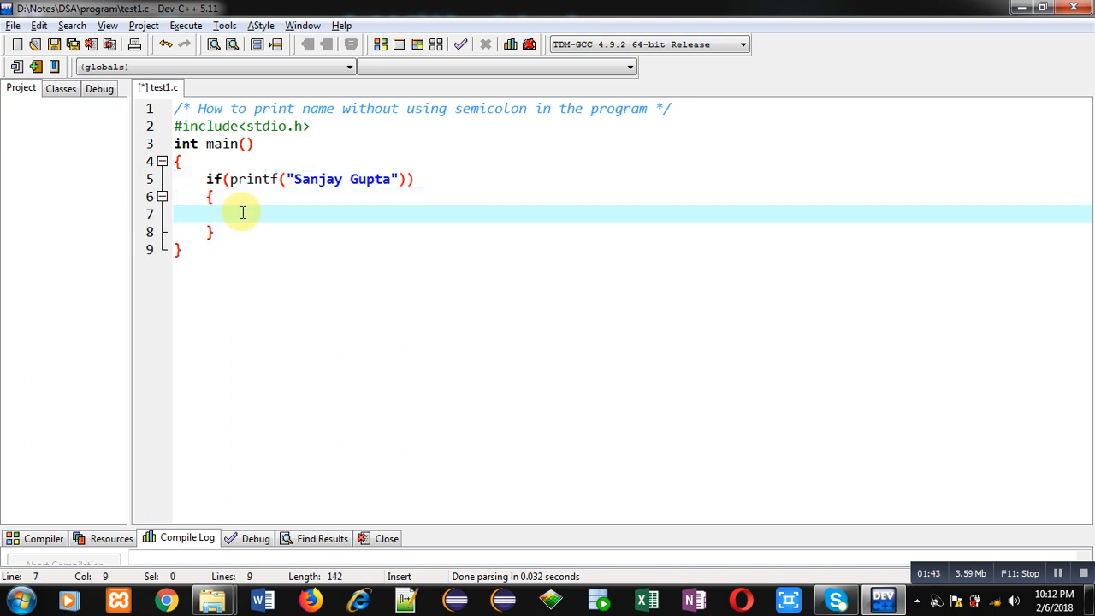
pyautogui.moveTo(237, 204)
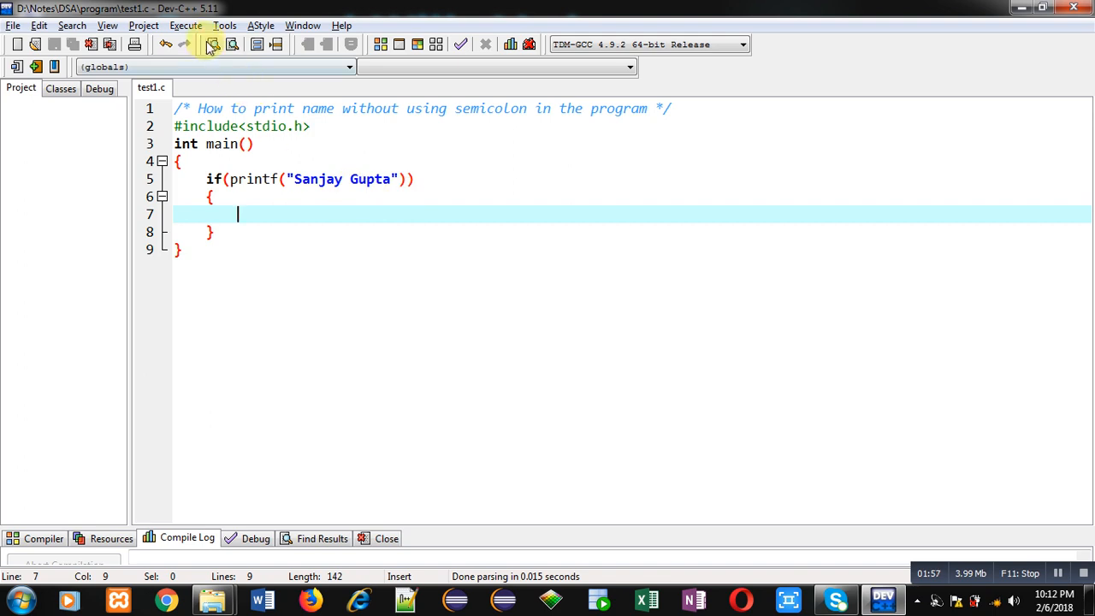
# Compile and run the program via Execute > Compile & Run
pyautogui.click(185, 26)
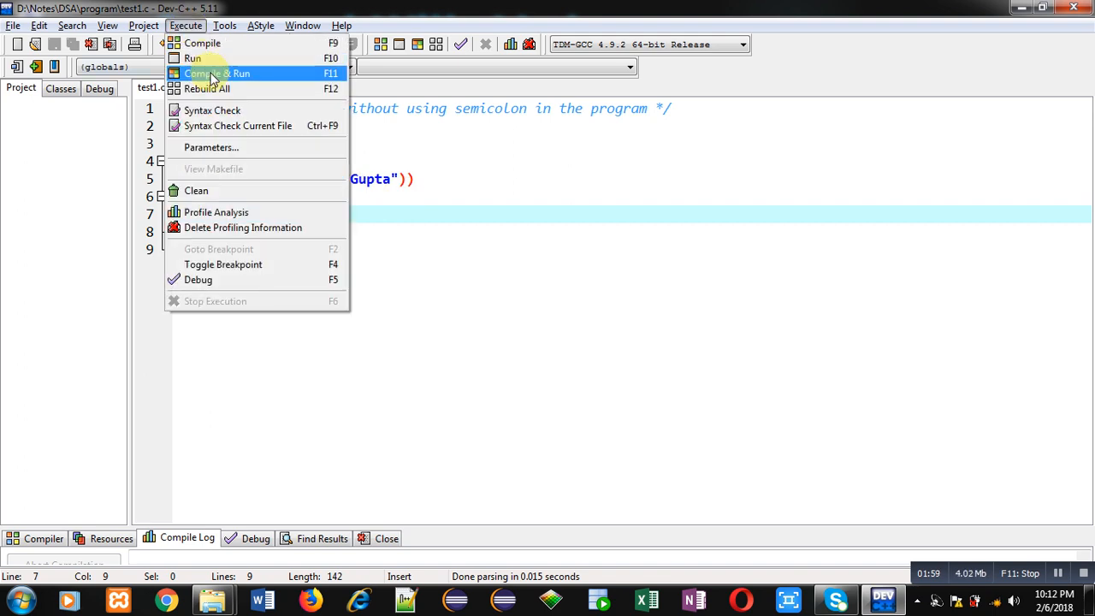
pyautogui.click(215, 72)
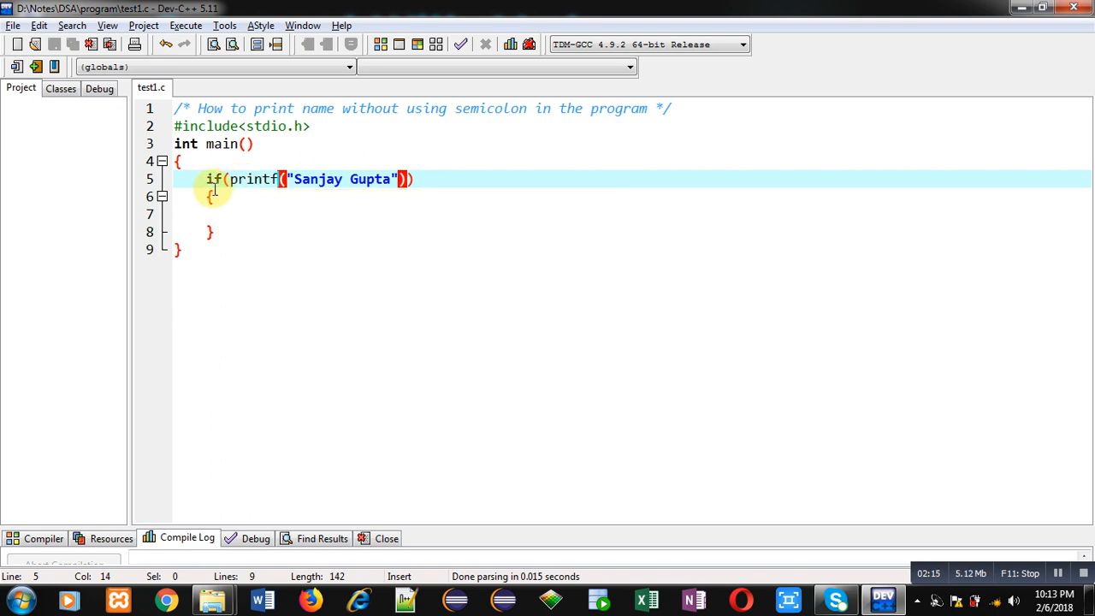
pyautogui.moveTo(257, 180)
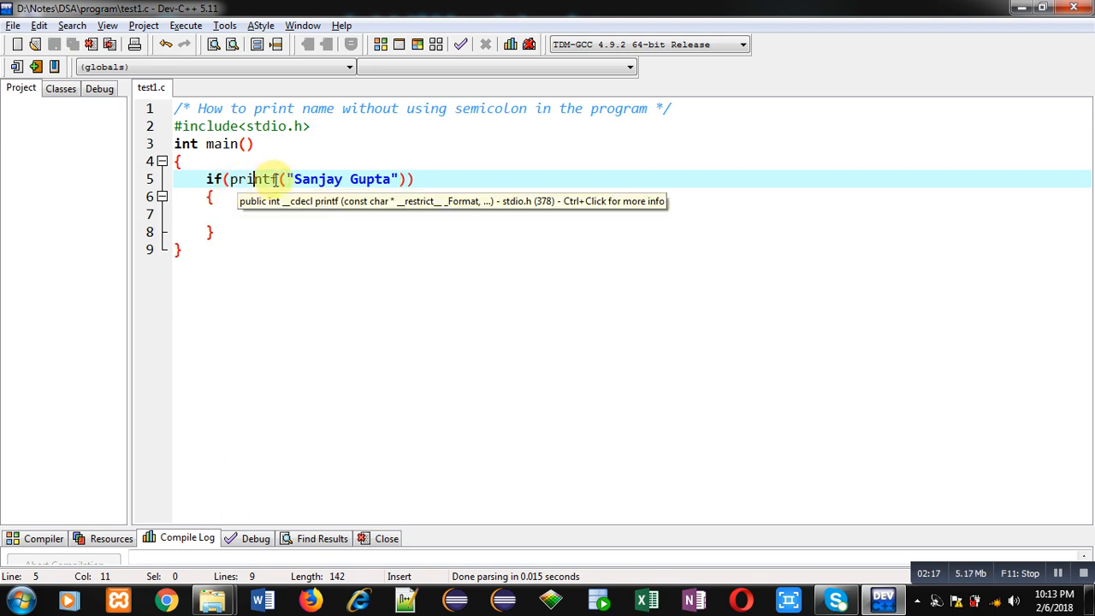
pyautogui.moveTo(432, 190)
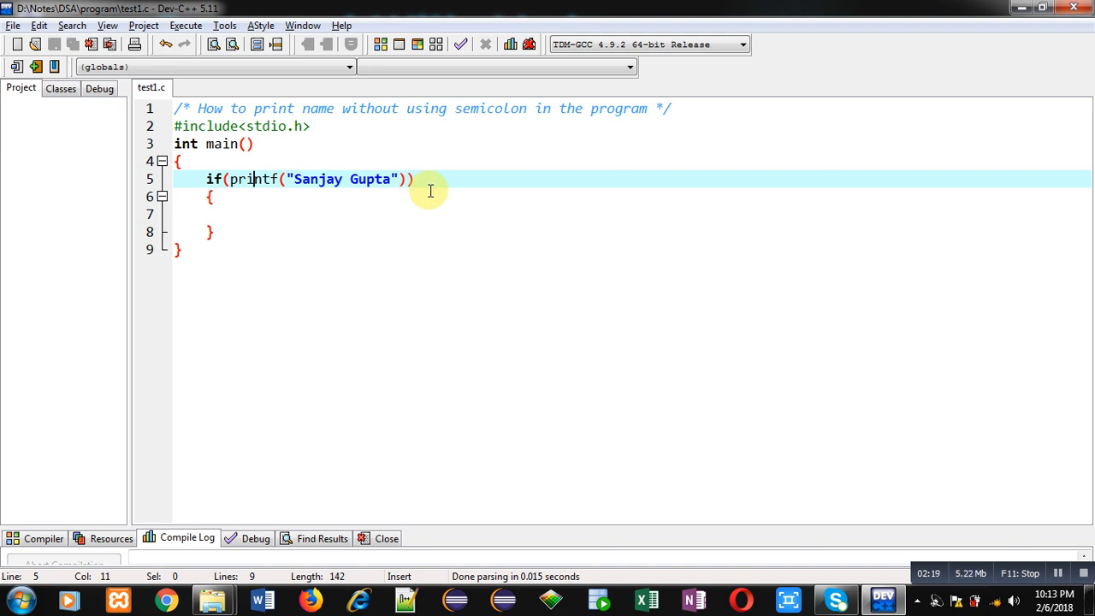
pyautogui.moveTo(292, 187)
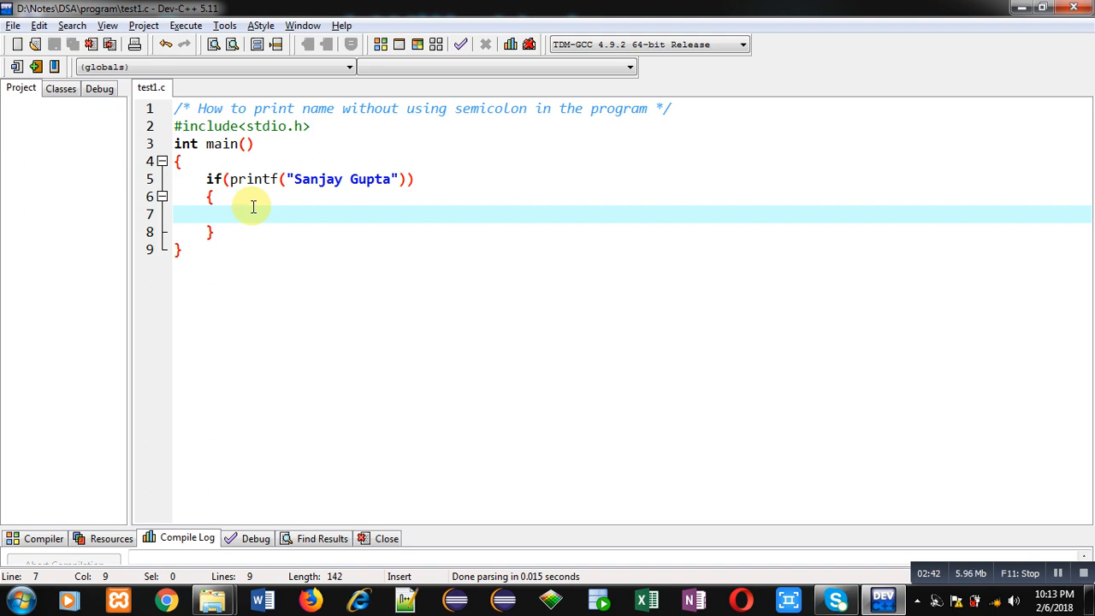
# Place the insertion point inside the empty if body while reviewing the line
pyautogui.click(238, 212)
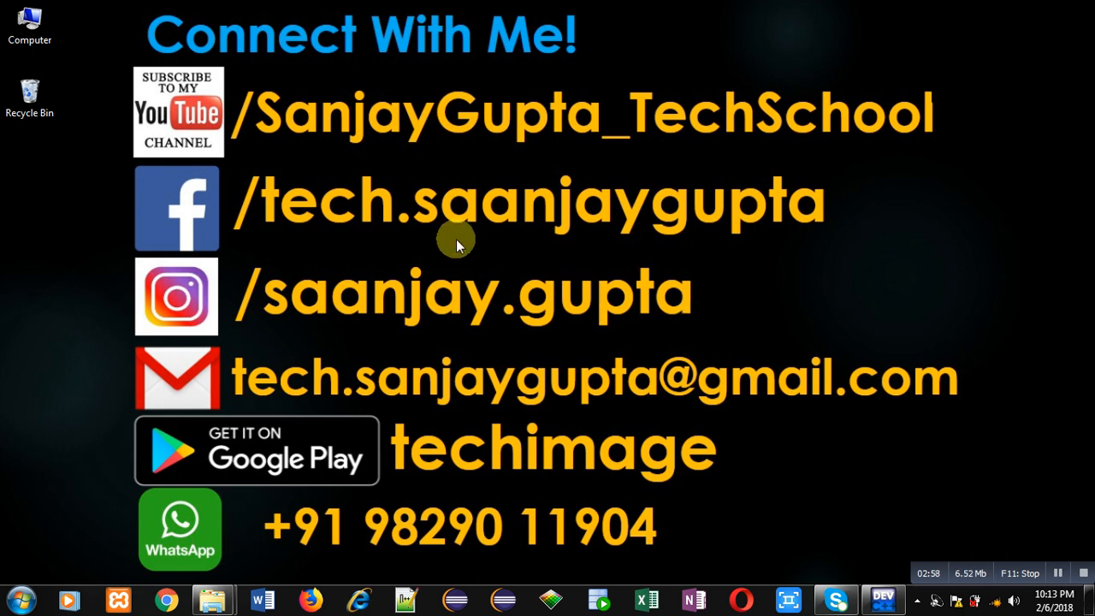
pyautogui.moveTo(195, 170)
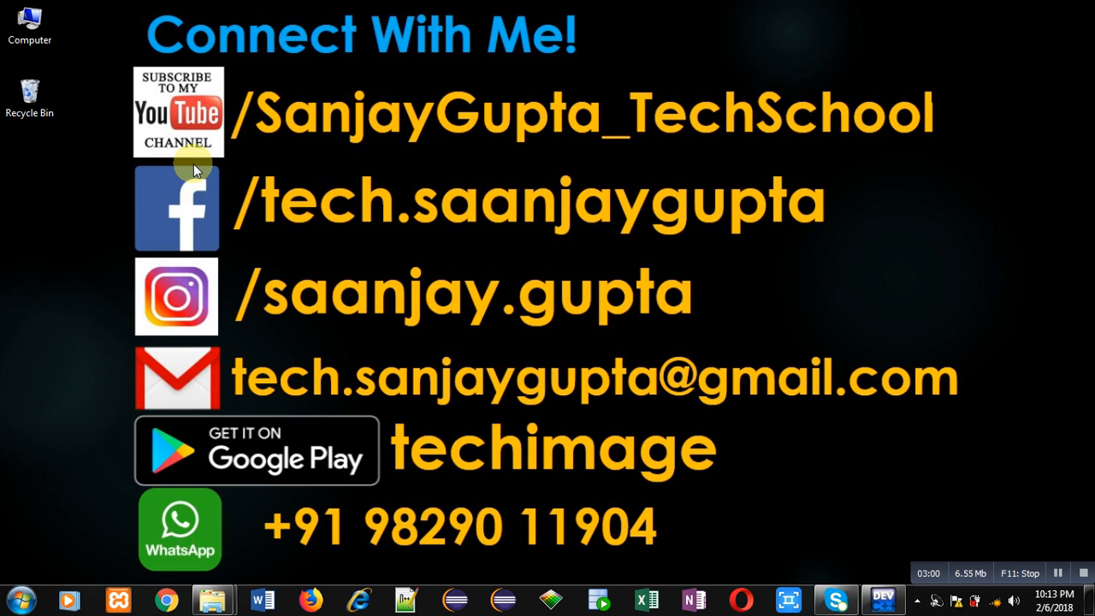